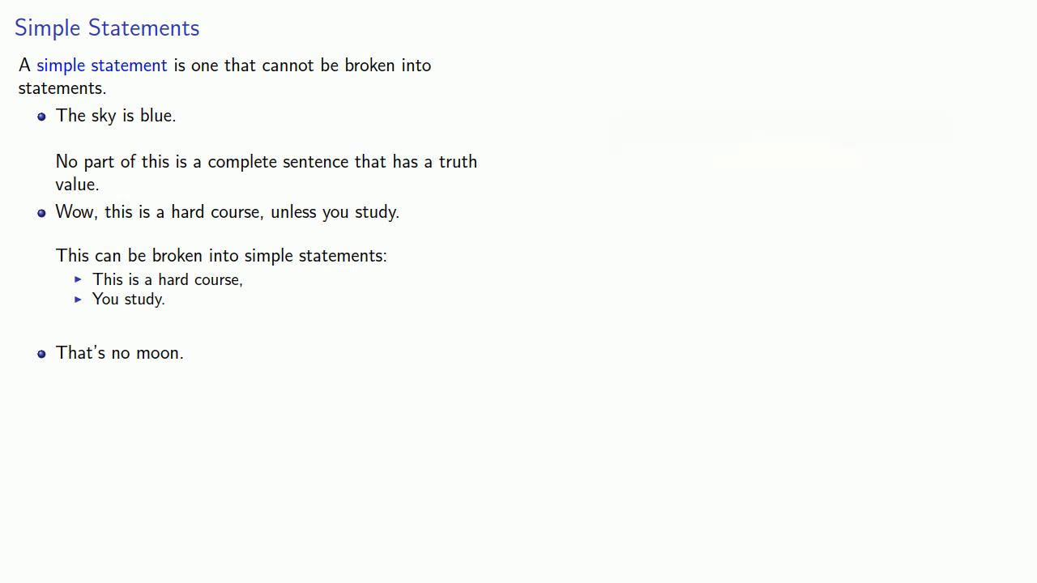
Step: Advance to the Example slide on simple statements in the glerb-and-grazzit sentence
key("Right")
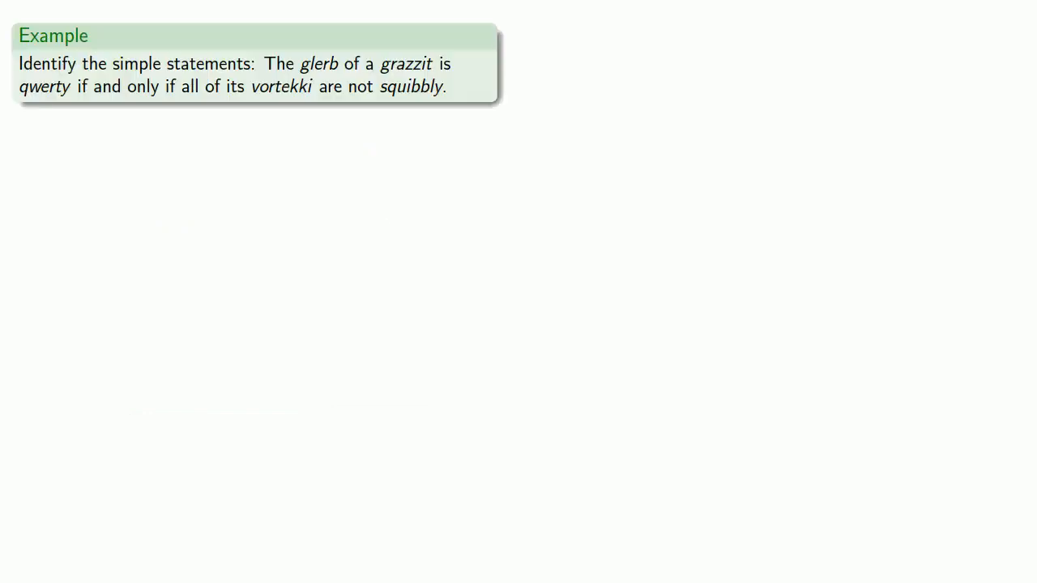